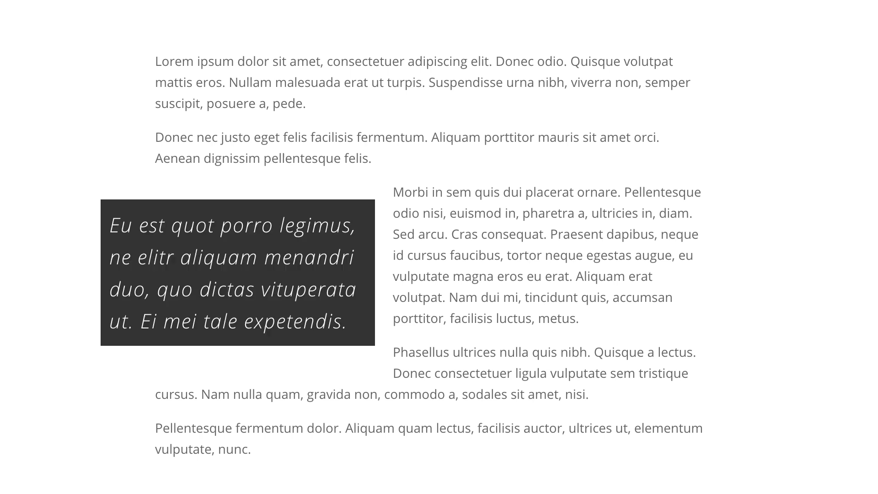
# Go to Divi > Theme Options from the WordPress dashboard.
pyautogui.click(142, 15)
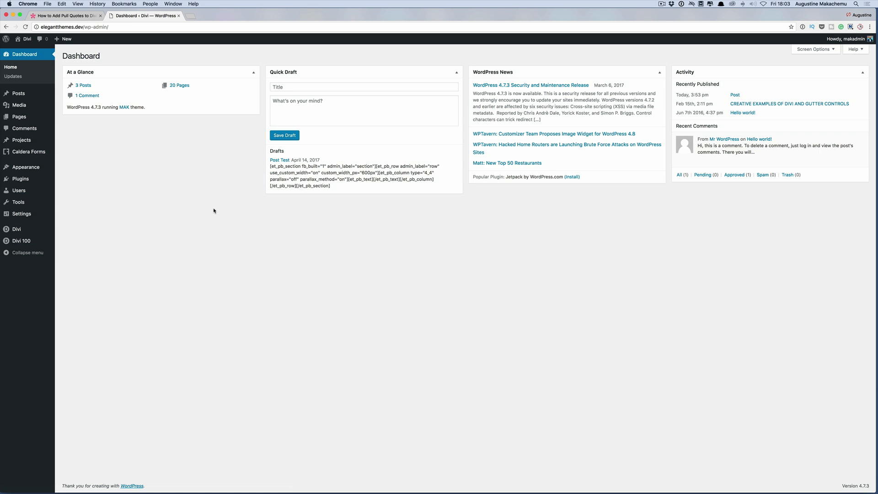
pyautogui.moveTo(143, 144)
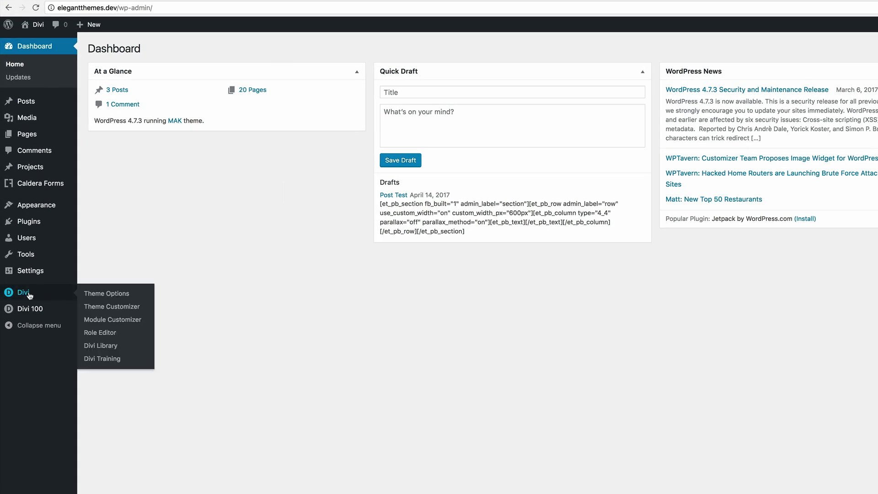
pyautogui.moveTo(31, 309)
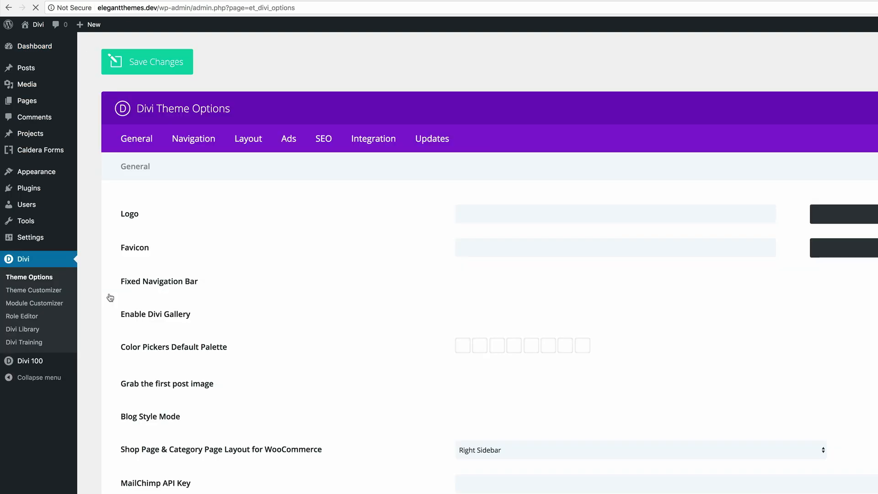
# Scroll to the Custom CSS box, review the pullquote rules, then return to the top.
pyautogui.scroll(-3)
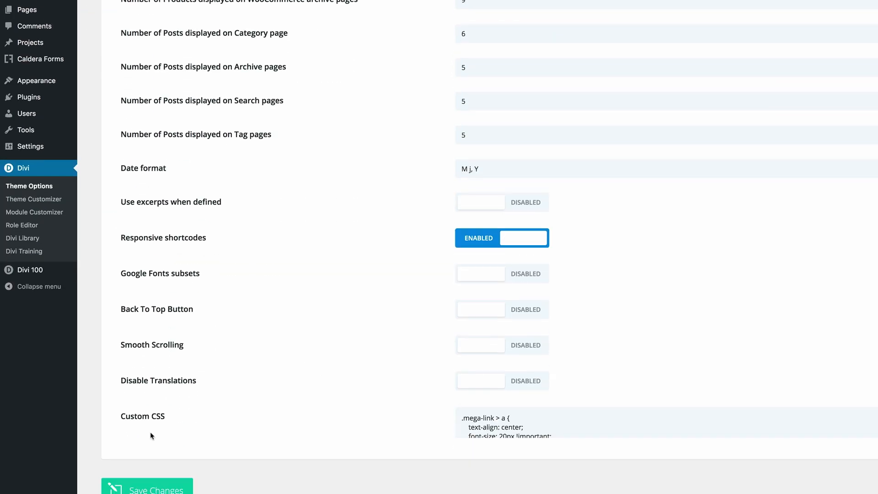
pyautogui.scroll(-3)
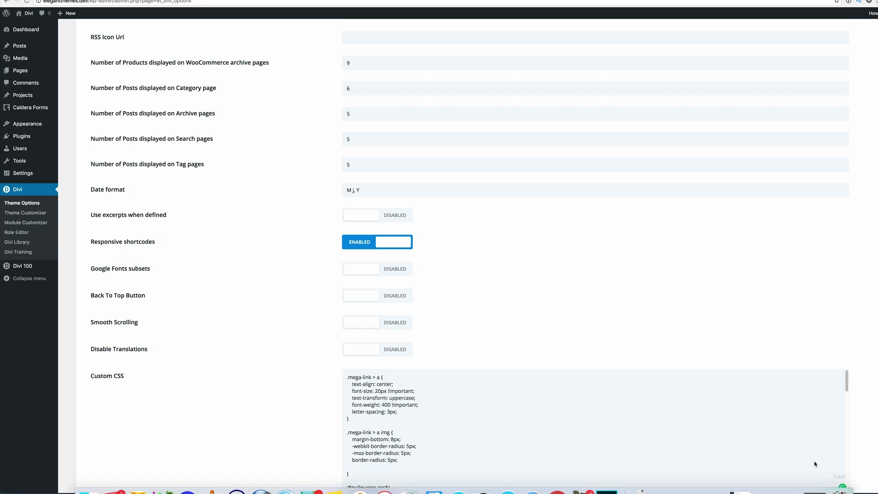
pyautogui.scroll(-3)
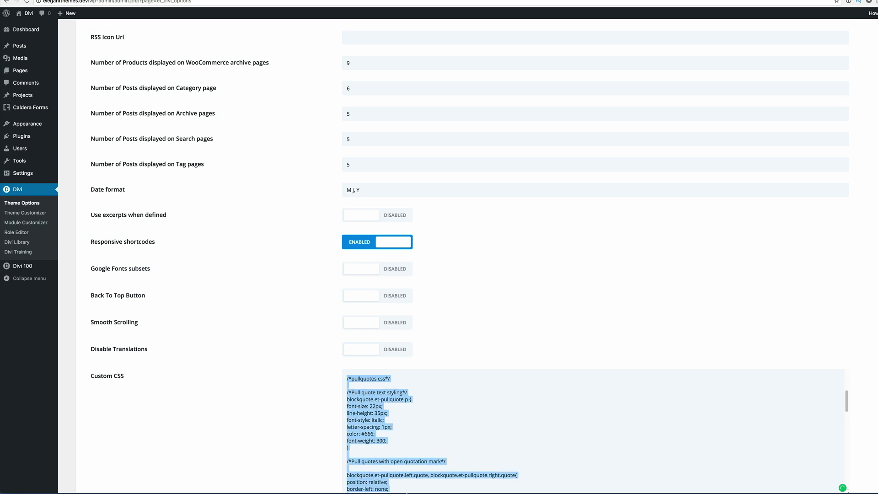
pyautogui.scroll(-3)
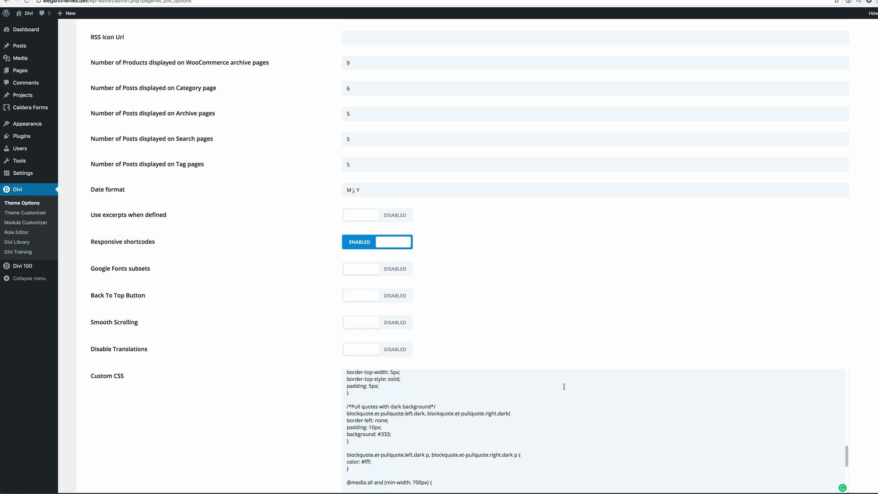
pyautogui.scroll(-3)
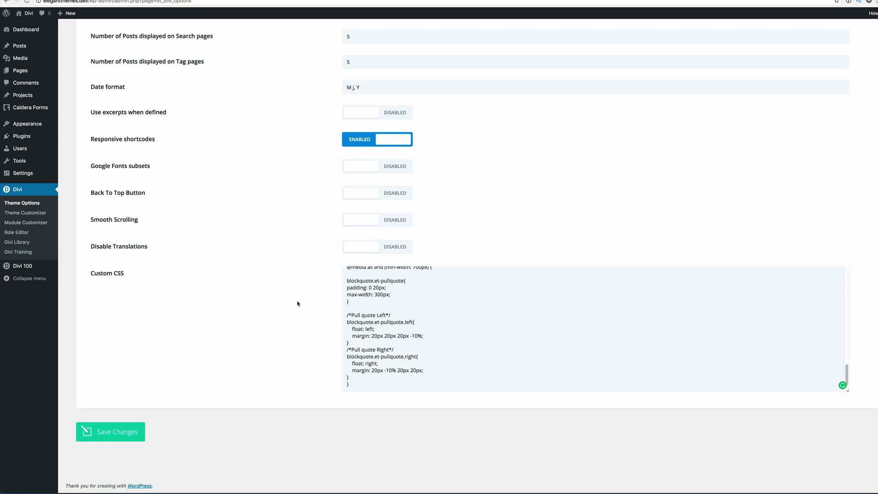
pyautogui.moveTo(237, 389)
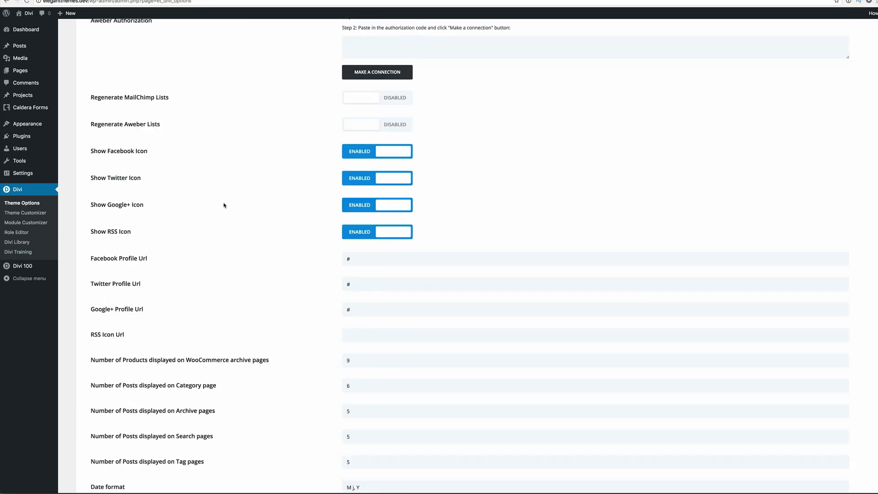
pyautogui.scroll(3)
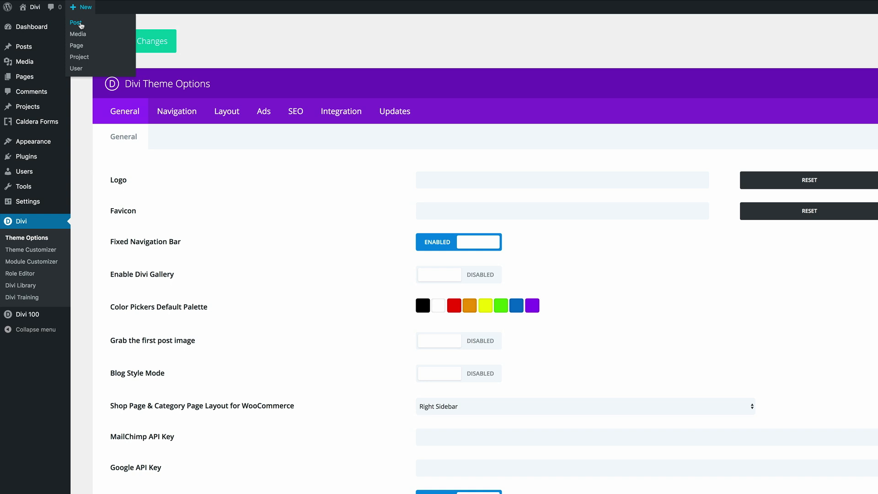
# Create a new post titled "Test Post" and enable the Divi Builder on it.
pyautogui.click(76, 22)
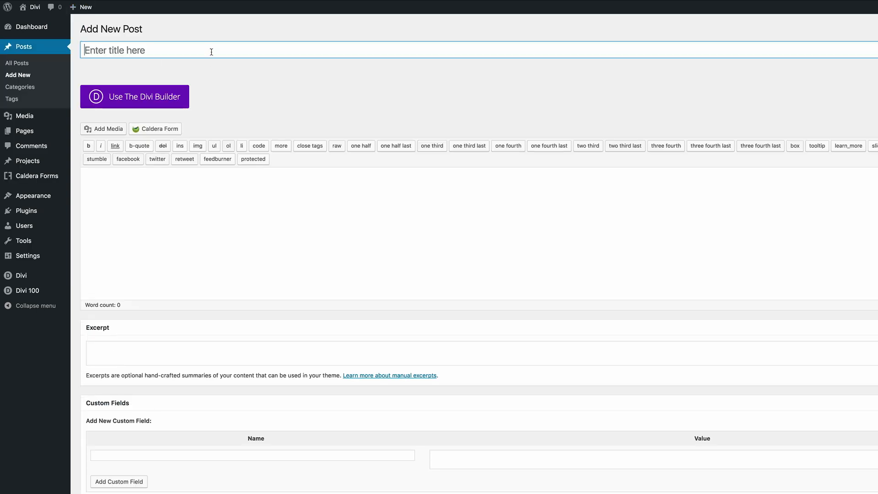
pyautogui.write('Test P')
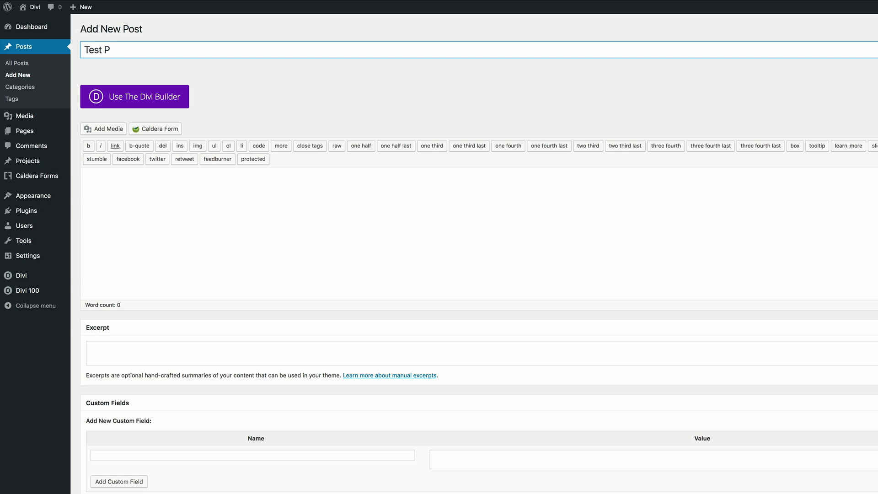
pyautogui.write('ost')
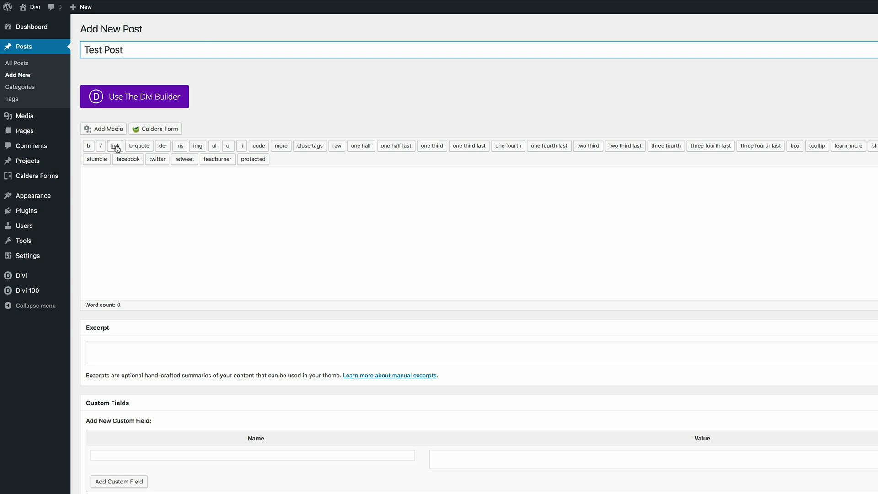
pyautogui.click(134, 96)
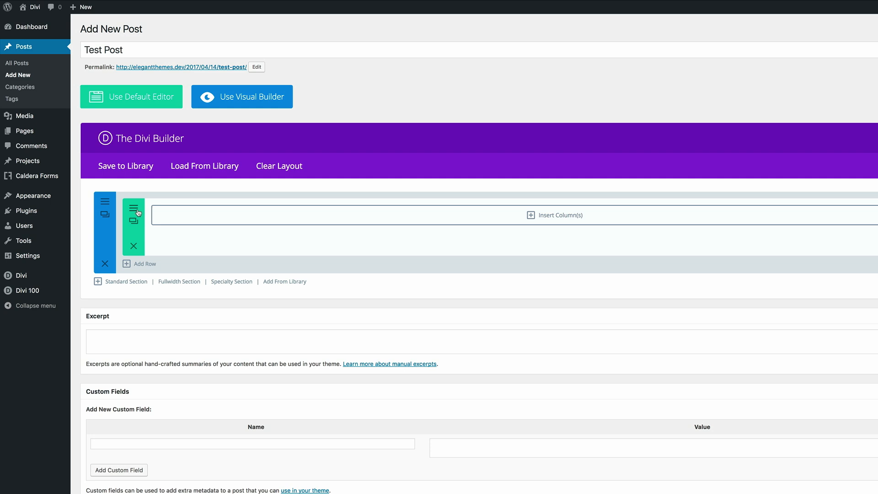
pyautogui.moveTo(133, 207)
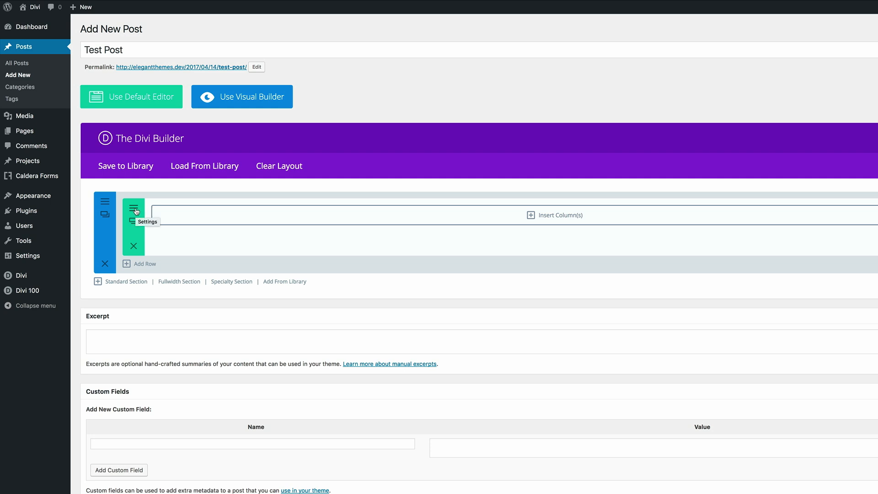
# Set the row to use a custom width of 600px and save the row settings.
pyautogui.click(133, 206)
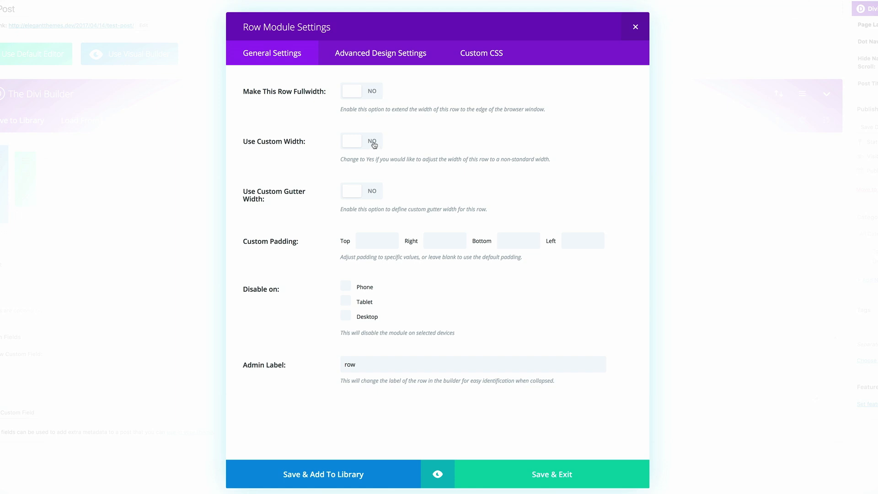
pyautogui.click(361, 141)
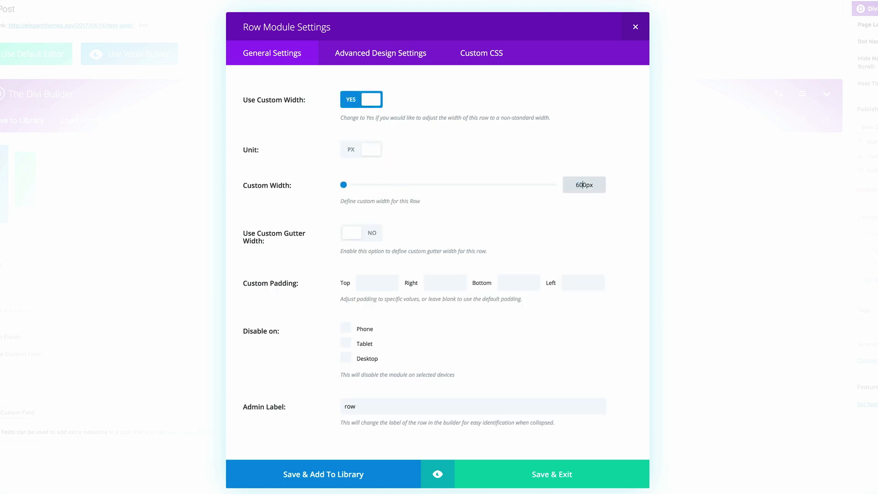
pyautogui.click(634, 27)
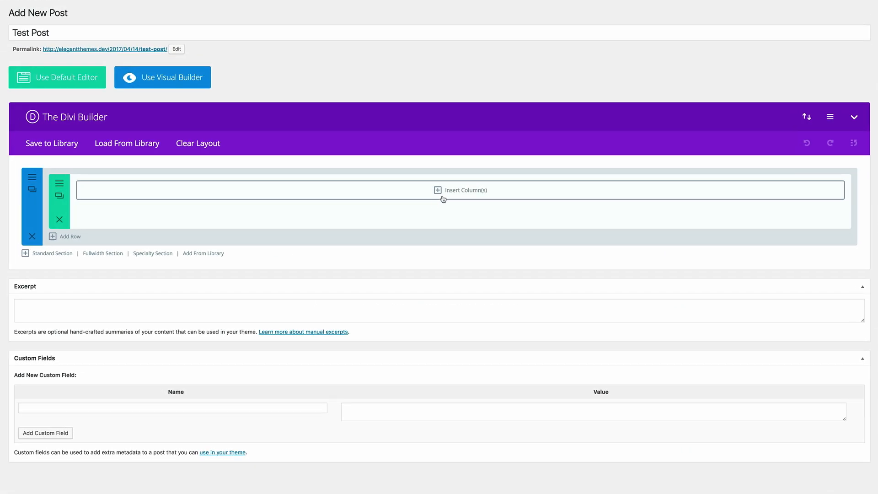
# Add one column with a Text module holding the Lorem ipsum paragraphs and save it.
pyautogui.click(460, 190)
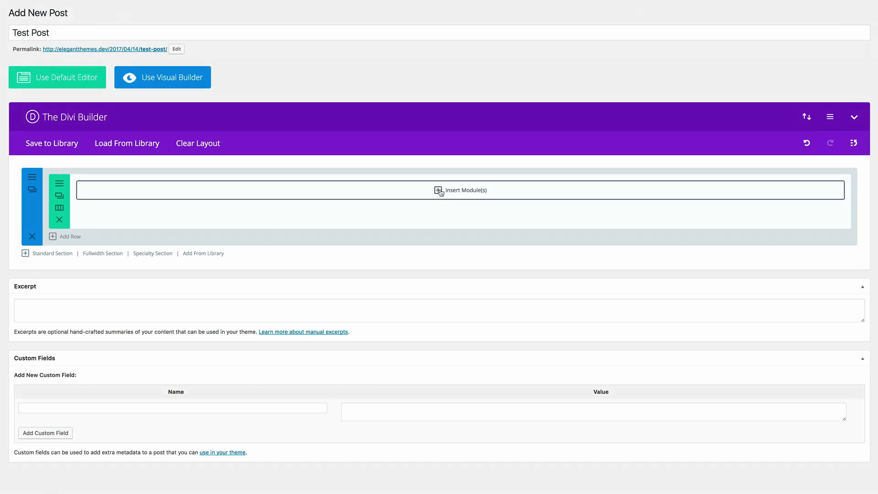
pyautogui.click(439, 190)
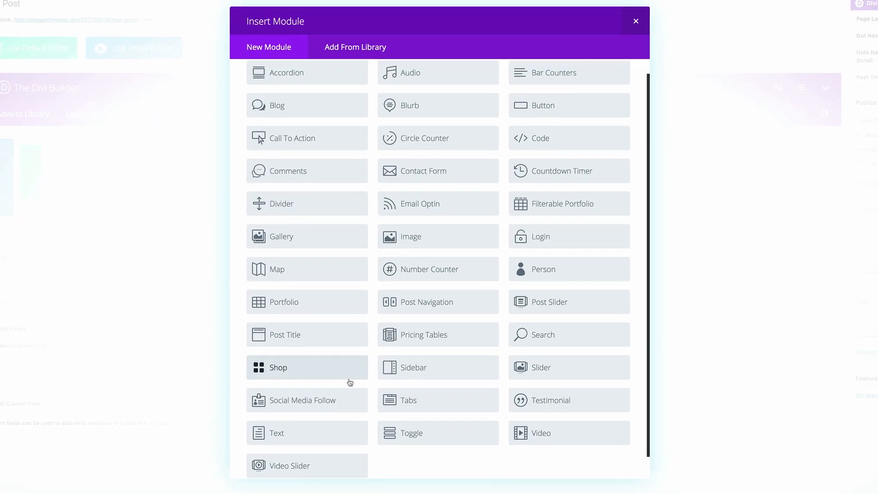
pyautogui.click(276, 433)
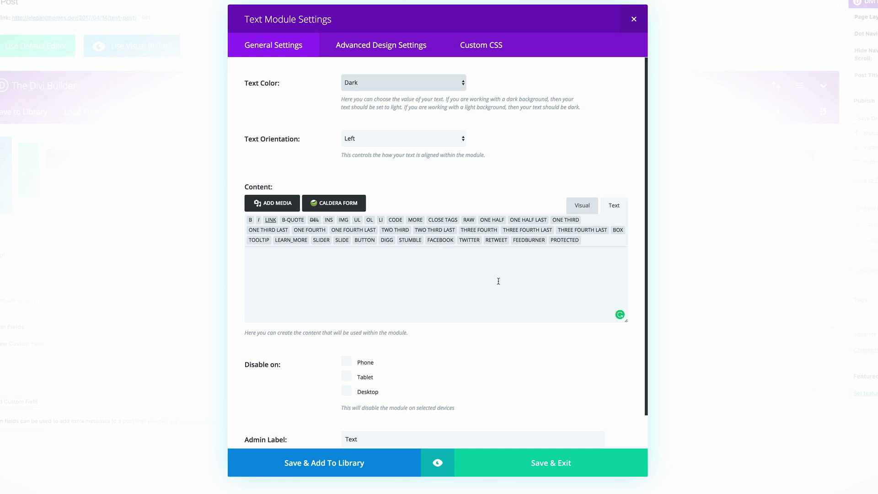
pyautogui.click(582, 205)
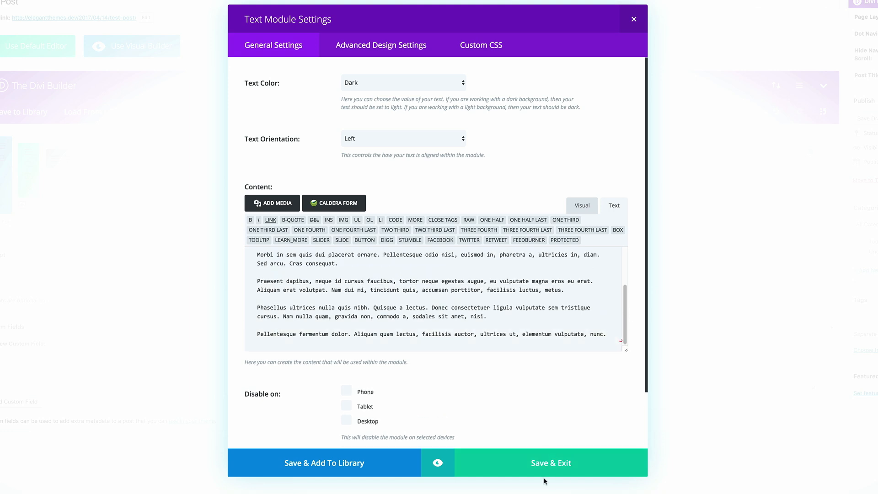
pyautogui.click(550, 463)
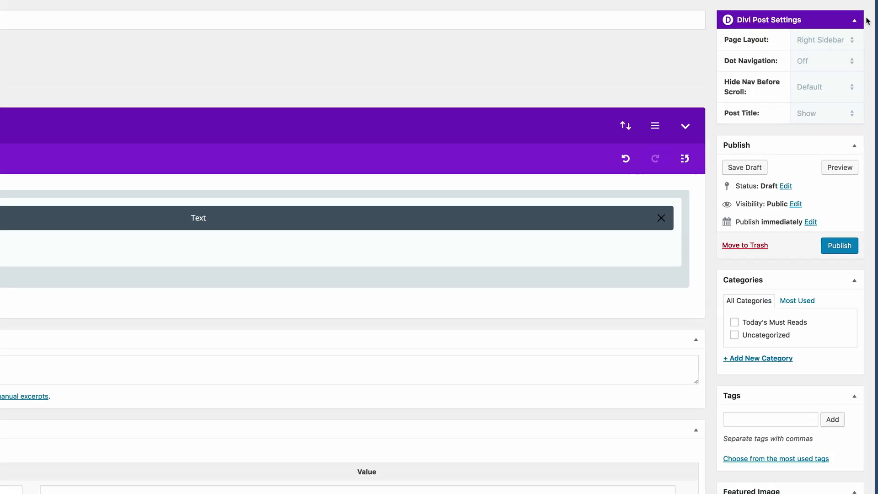
pyautogui.moveTo(772, 48)
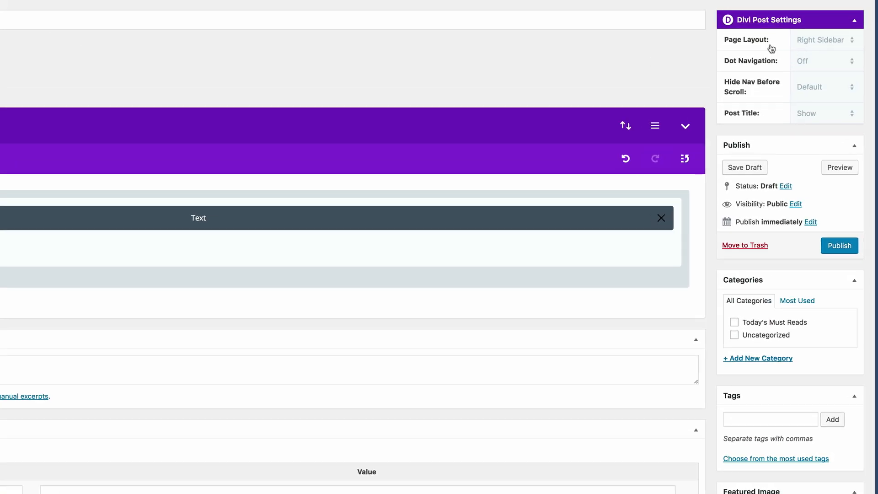
# Set the post's Page Layout to Full Width and publish it.
pyautogui.click(824, 40)
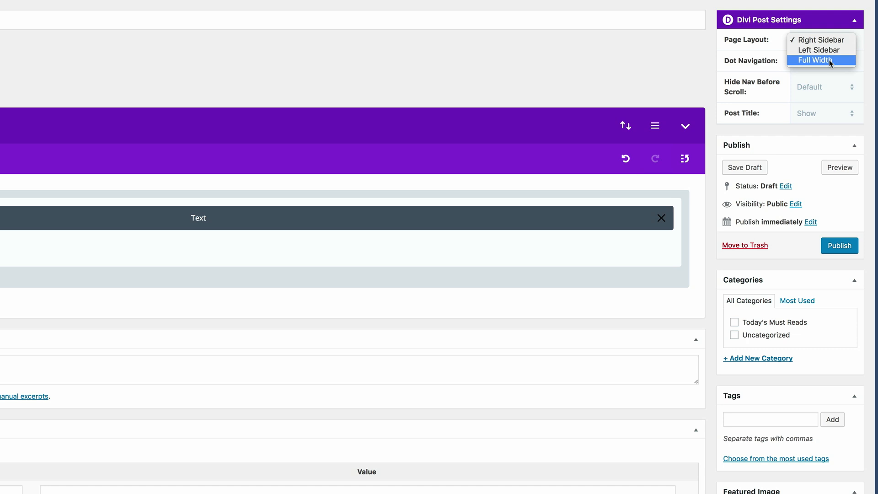
pyautogui.click(814, 61)
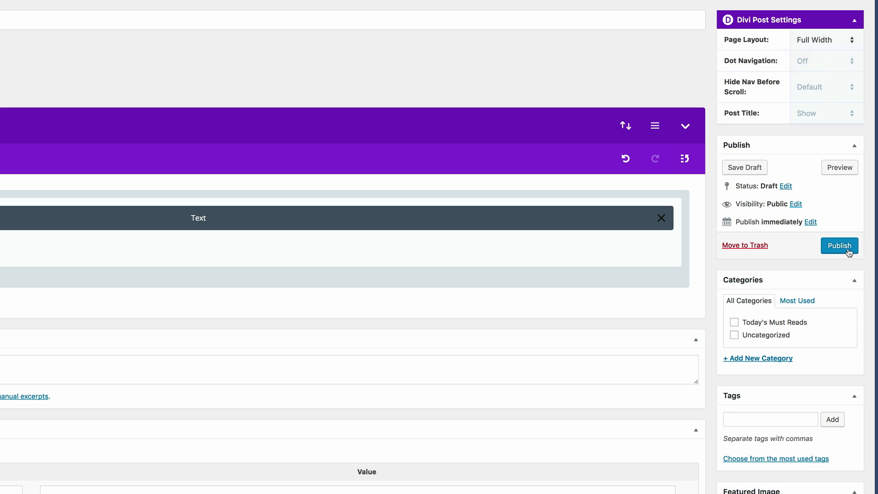
pyautogui.click(838, 245)
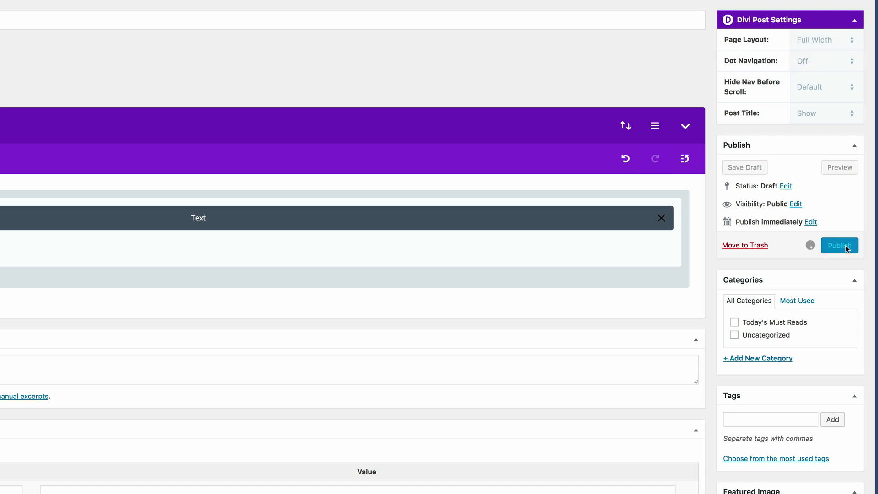
pyautogui.click(840, 245)
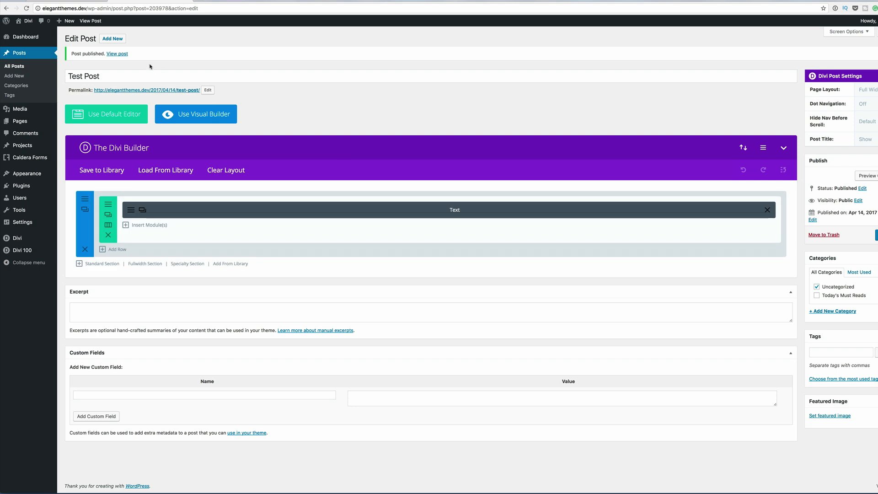
pyautogui.click(117, 53)
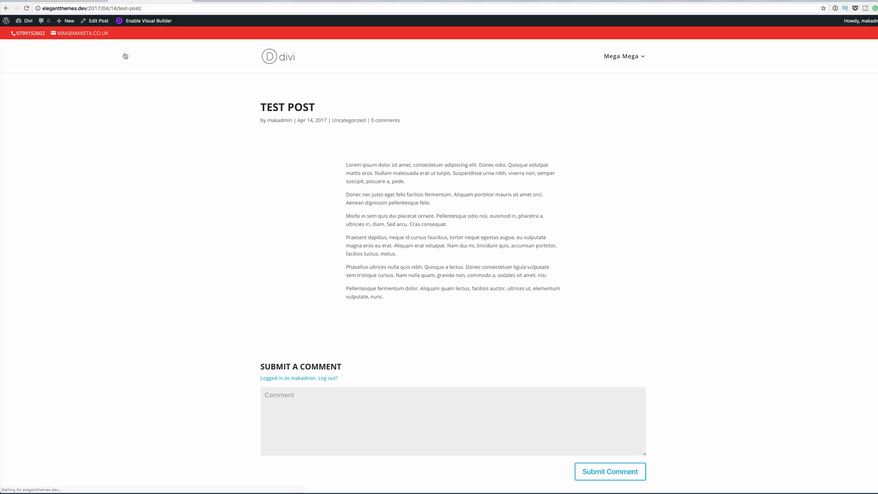
pyautogui.moveTo(430, 233)
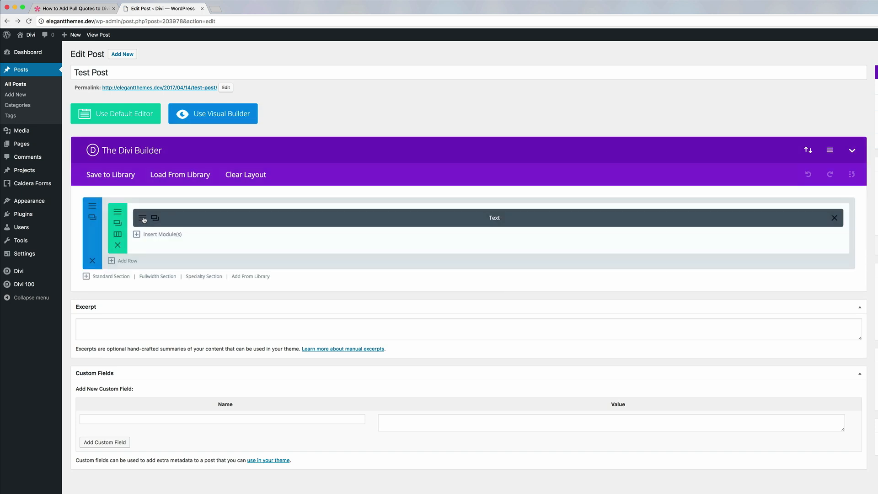
# Wrap the Text module's second paragraph in a block quote and save the module.
pyautogui.click(142, 217)
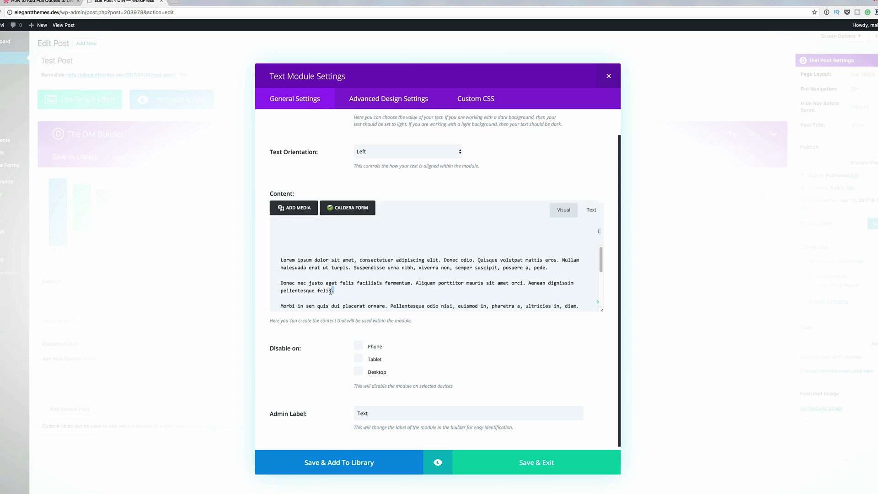
pyautogui.click(591, 210)
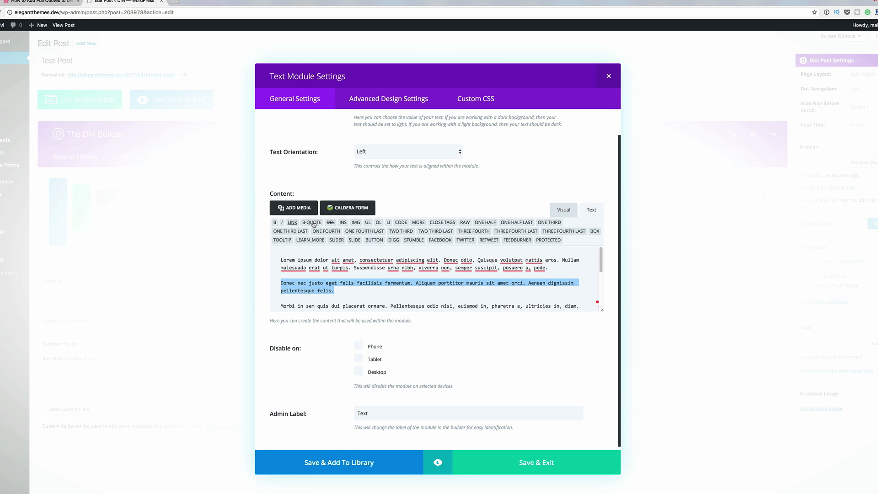
pyautogui.click(535, 462)
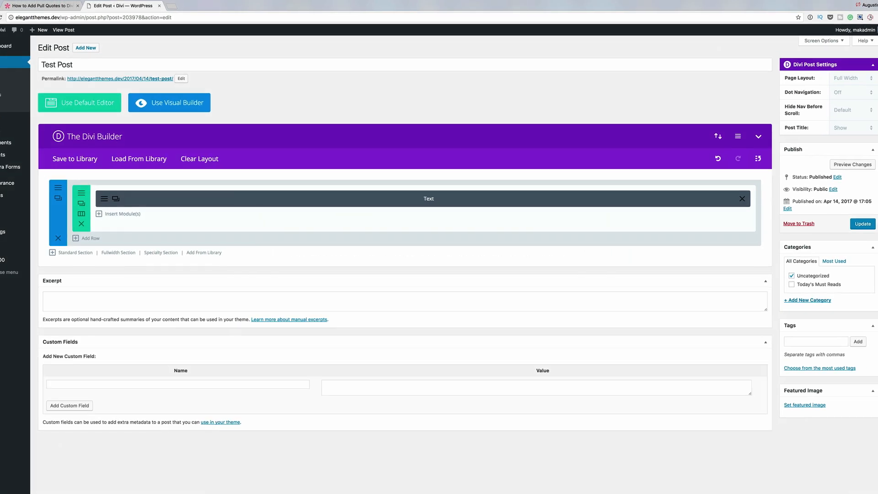
# Update the post and view it live, showing the blue-accented second paragraph.
pyautogui.click(859, 224)
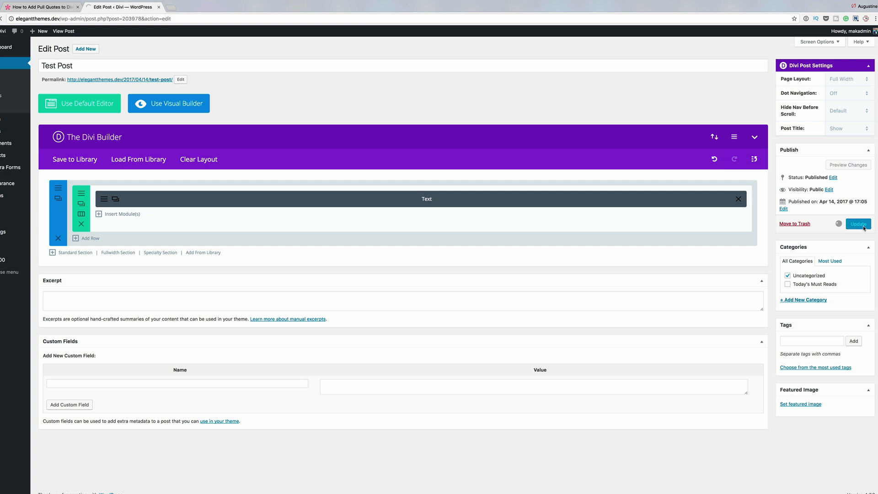
pyautogui.click(857, 224)
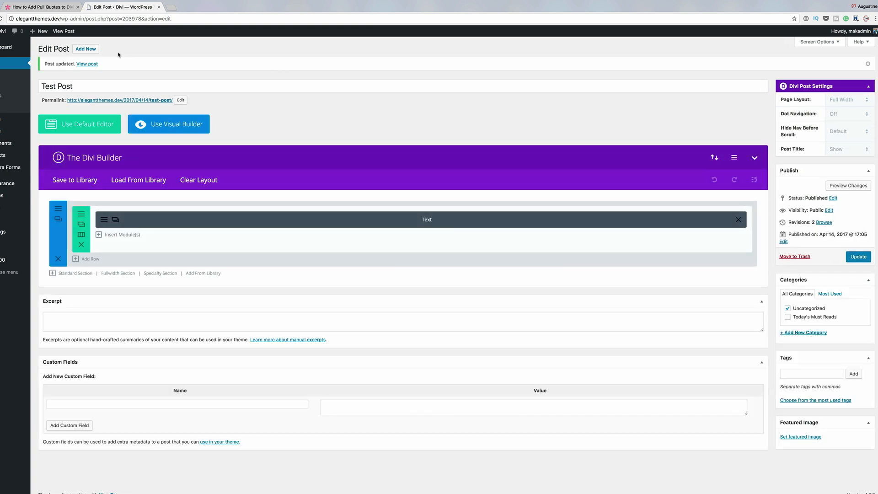
pyautogui.click(87, 64)
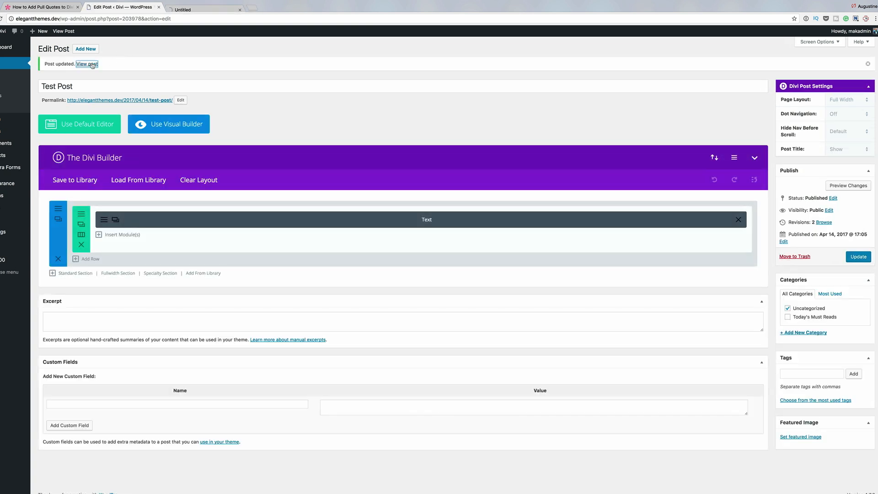
pyautogui.click(87, 64)
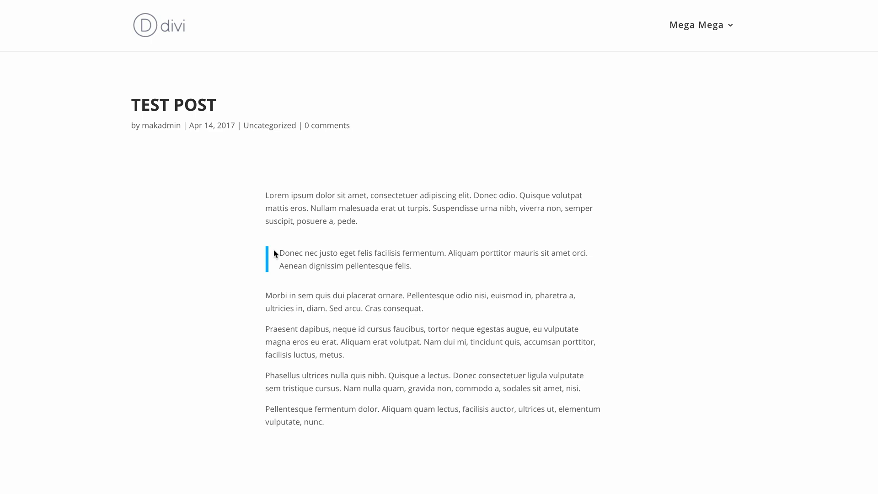
pyautogui.moveTo(273, 271)
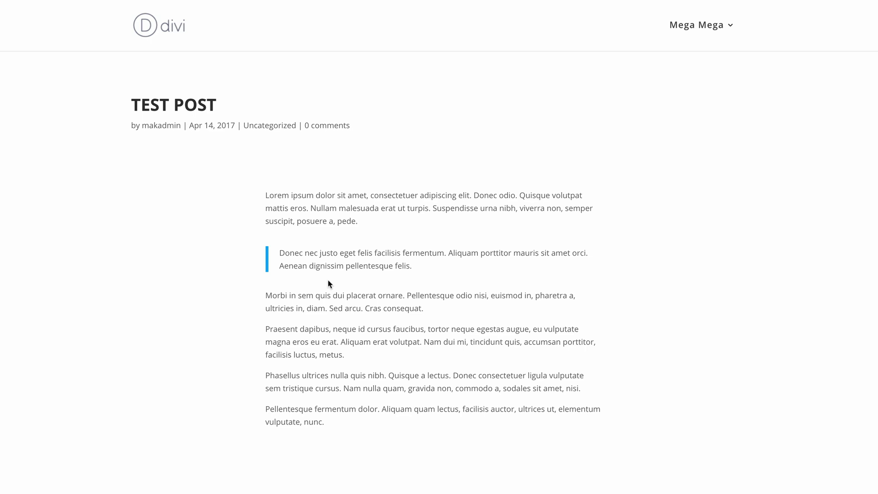
pyautogui.moveTo(339, 266)
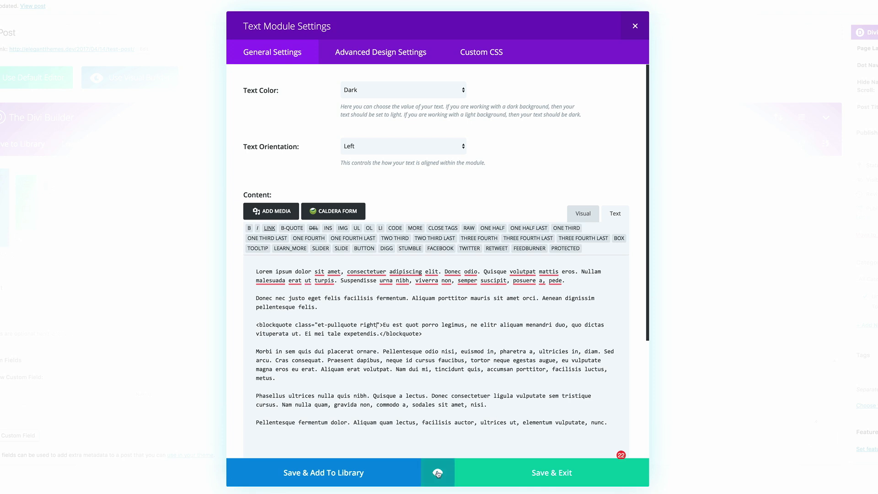
# Preview the blockquote with class et-pullquote right beside the third paragraph and save the module.
pyautogui.click(437, 473)
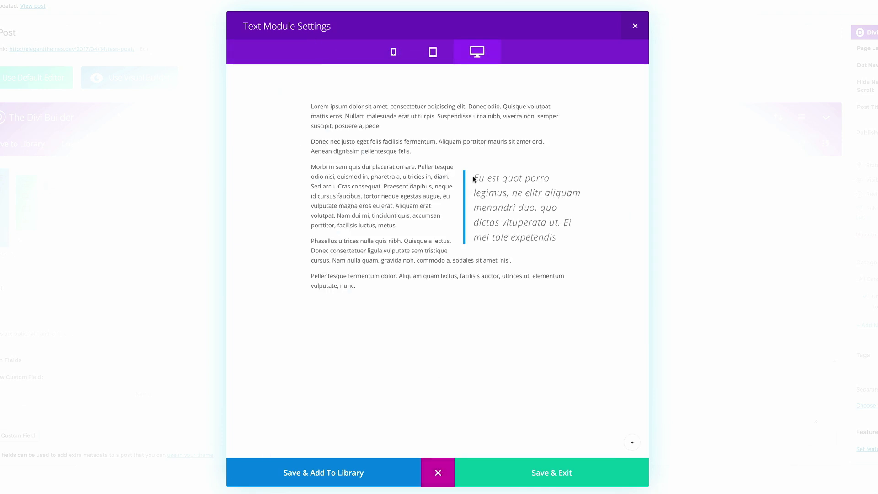
pyautogui.moveTo(563, 486)
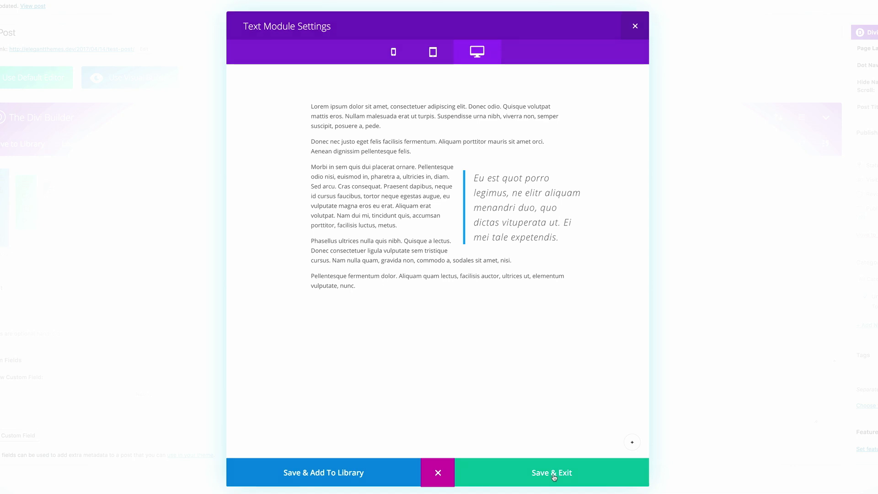
pyautogui.click(551, 472)
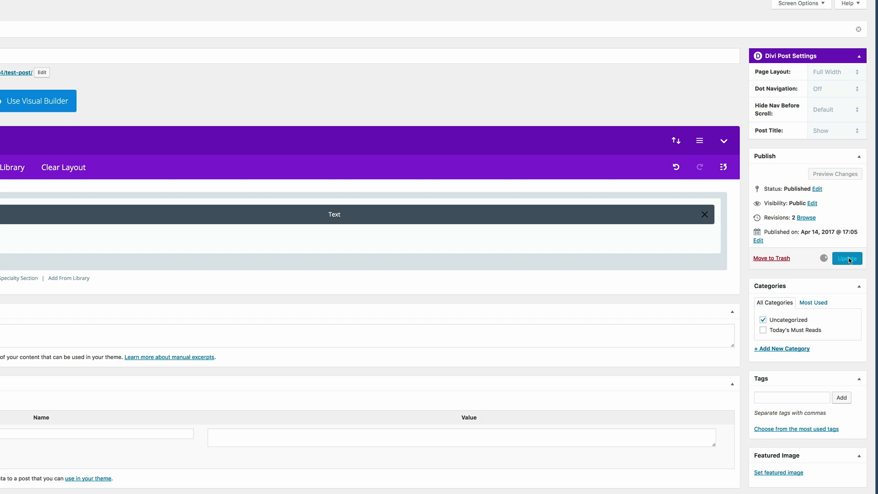
# Update the post, then reach Theme Accent Color under Customizer > General > Layout Settings.
pyautogui.click(846, 258)
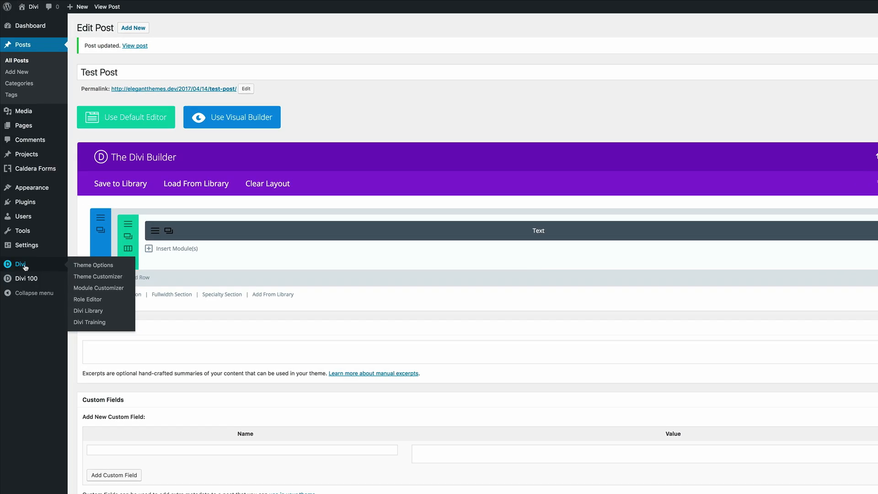
pyautogui.moveTo(98, 276)
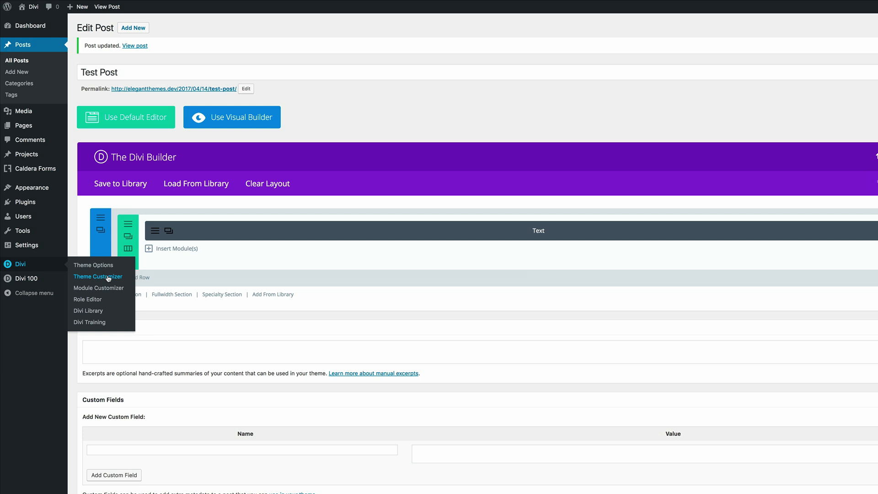
pyautogui.click(98, 276)
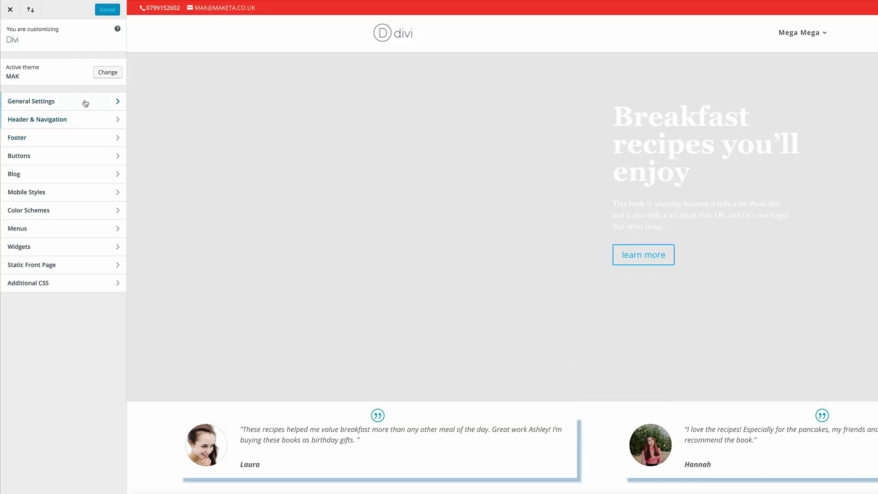
pyautogui.click(31, 102)
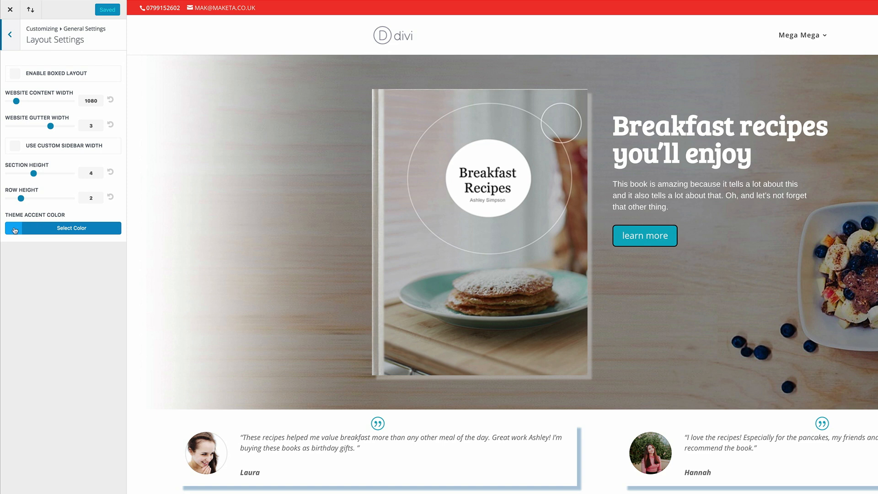
pyautogui.click(70, 227)
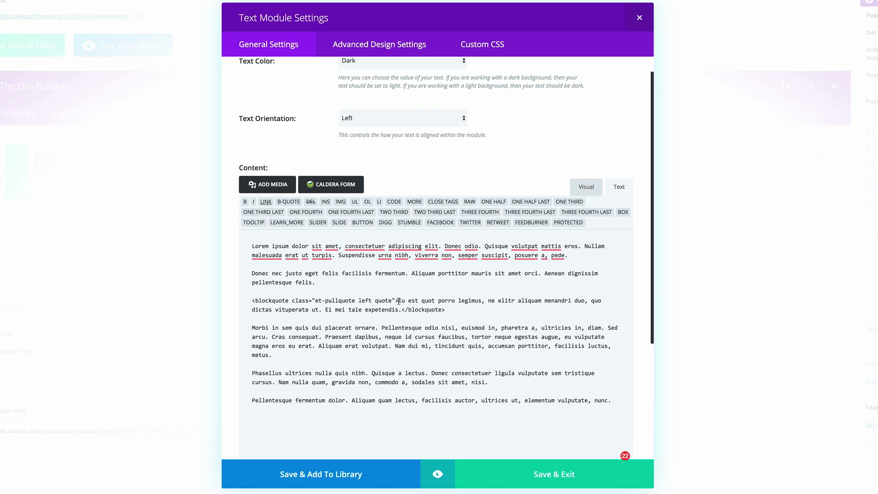
# Change the blockquote class from topborder to dark and preview the pull quote.
pyautogui.moveTo(398, 300); pyautogui.dragTo(402, 310)
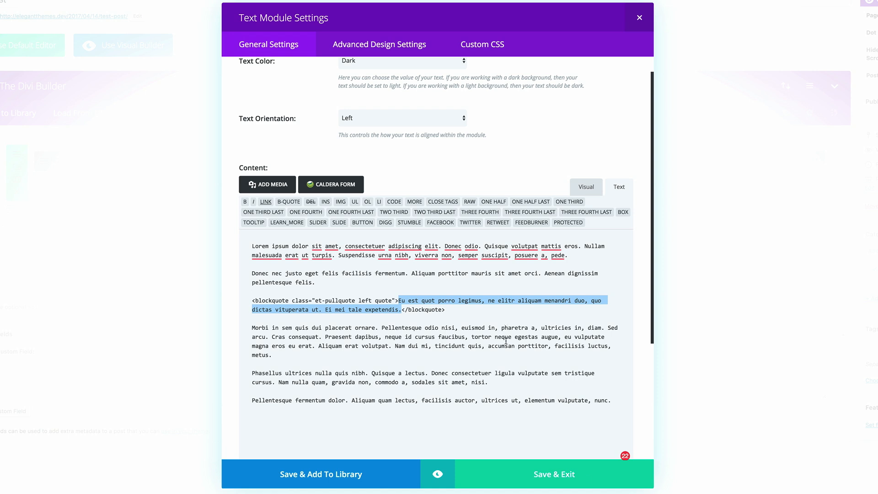
pyautogui.click(437, 473)
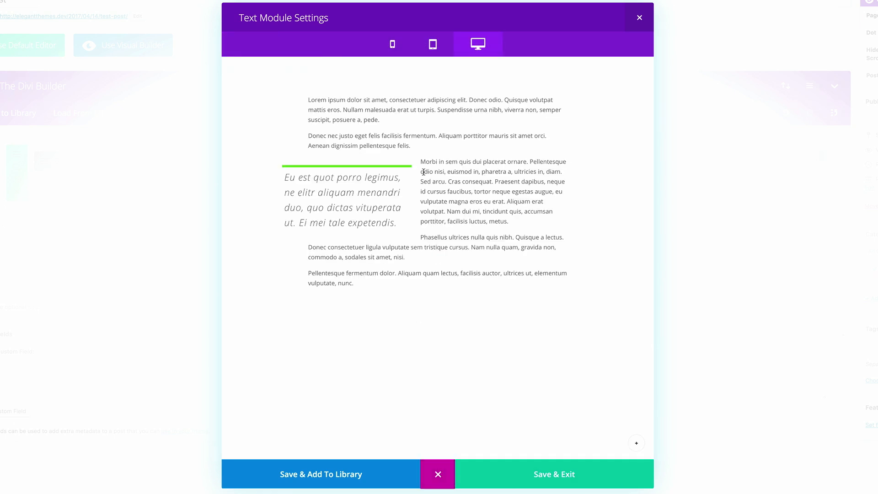
pyautogui.moveTo(408, 171)
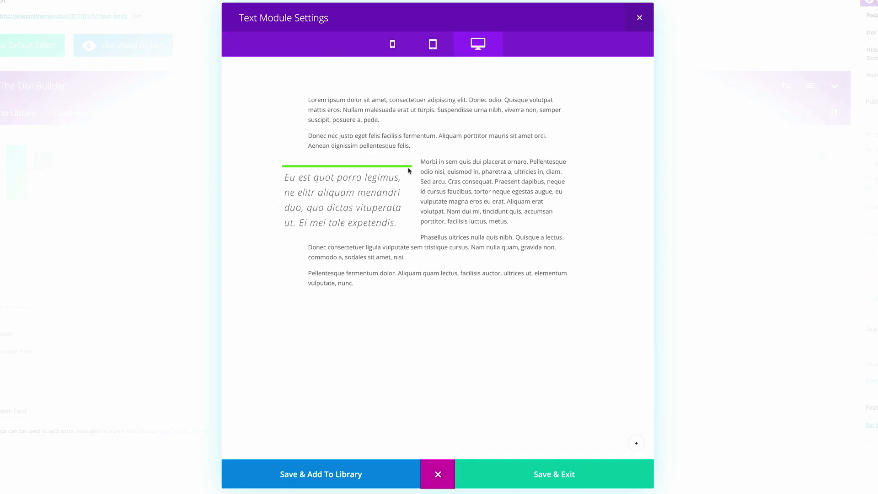
pyautogui.moveTo(423, 259)
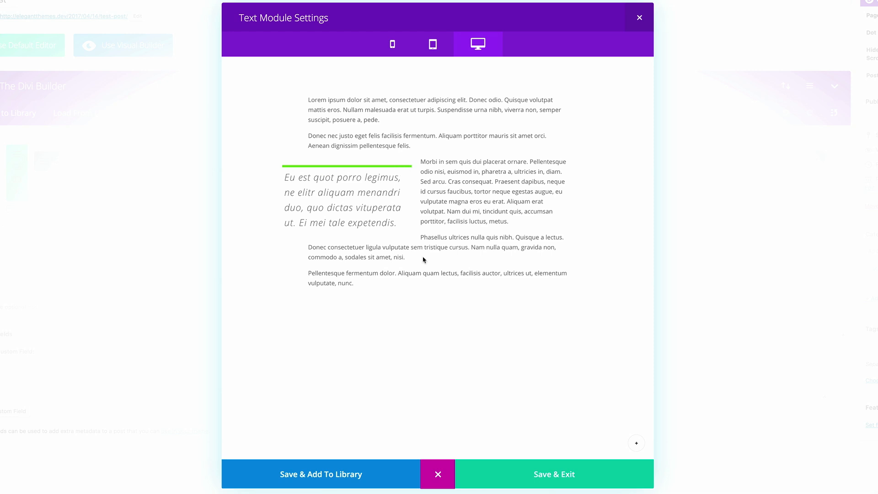
pyautogui.moveTo(258, 101)
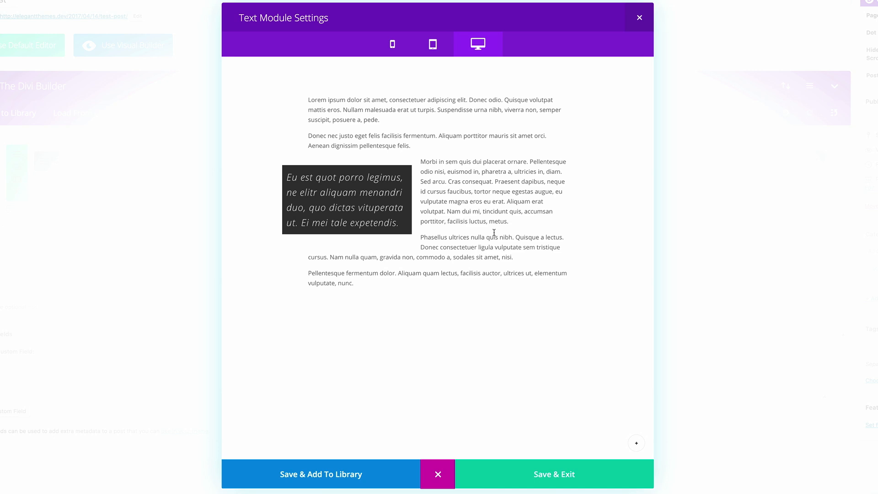
pyautogui.moveTo(276, 188)
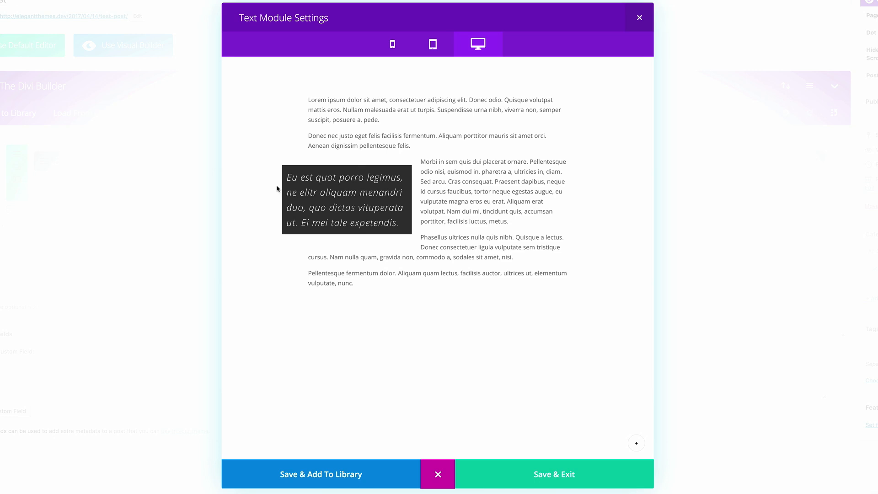
pyautogui.moveTo(597, 185)
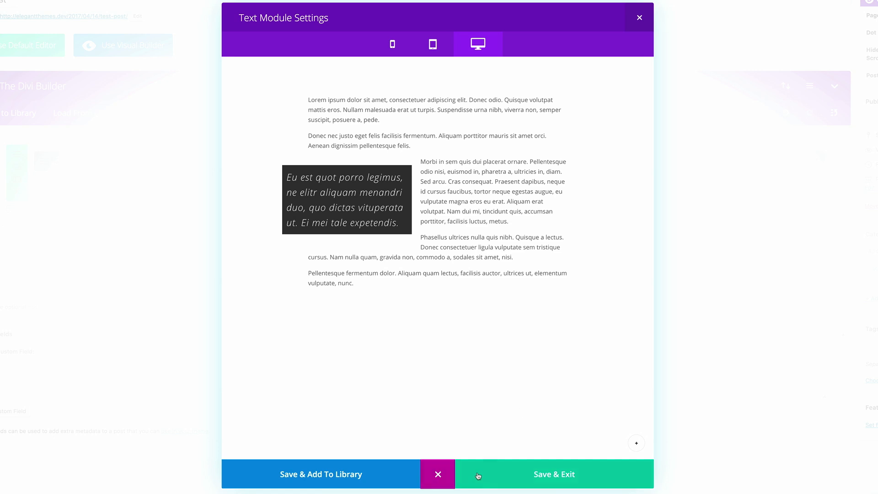
# Save the module and go to the Custom CSS box in Divi Theme Options.
pyautogui.click(553, 474)
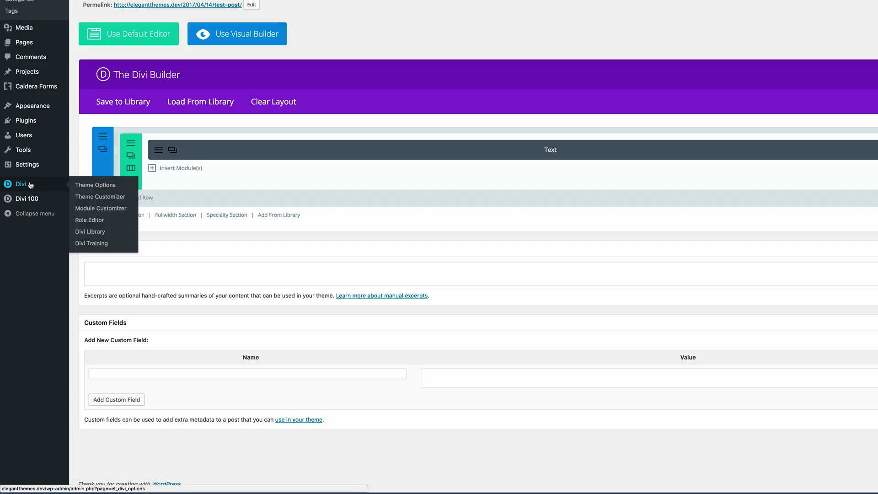
pyautogui.click(95, 185)
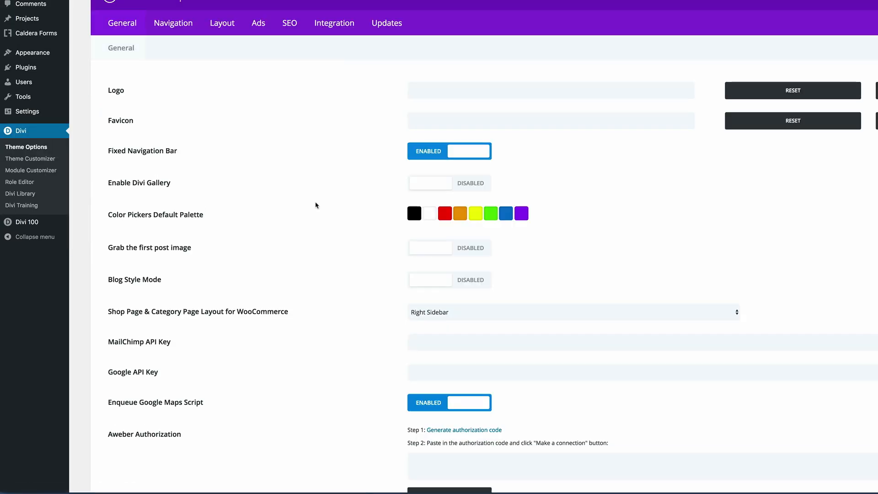
pyautogui.scroll(-3)
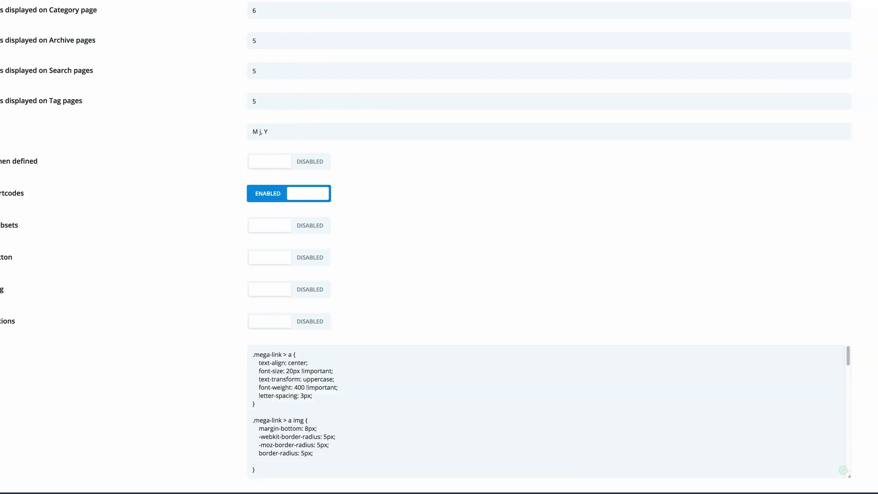
pyautogui.scroll(-3)
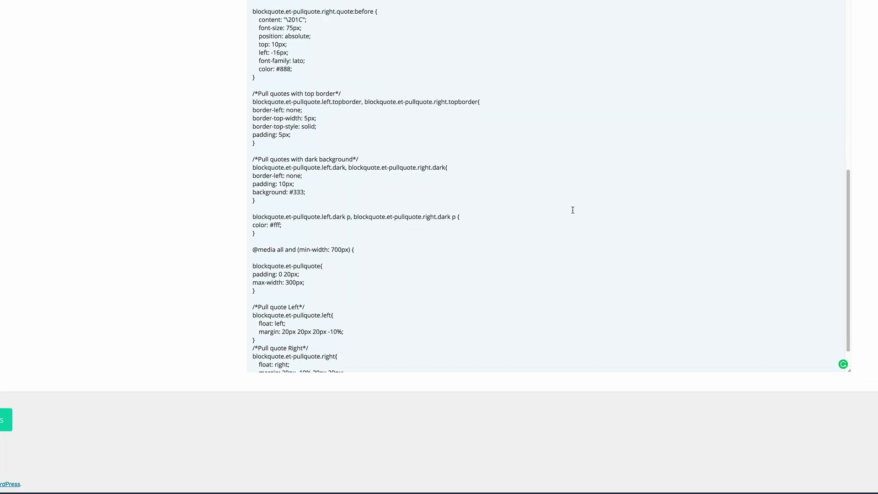
pyautogui.scroll(-3)
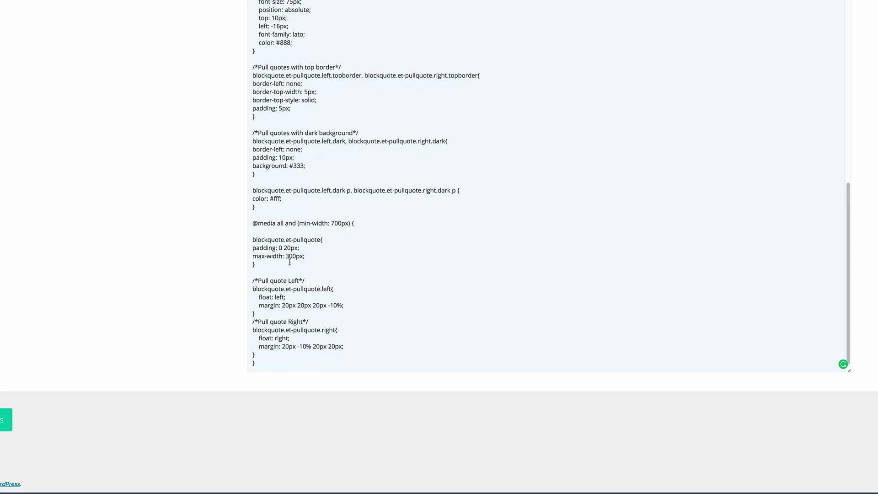
pyautogui.moveTo(306, 259)
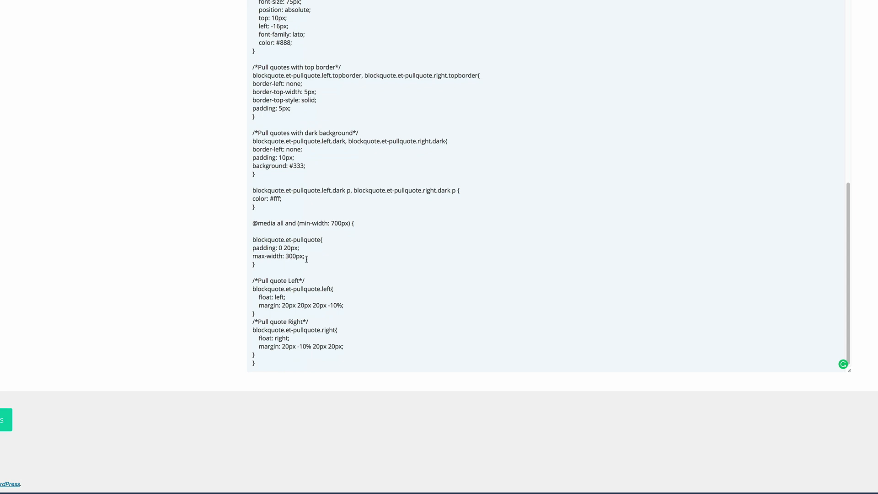
pyautogui.moveTo(307, 262)
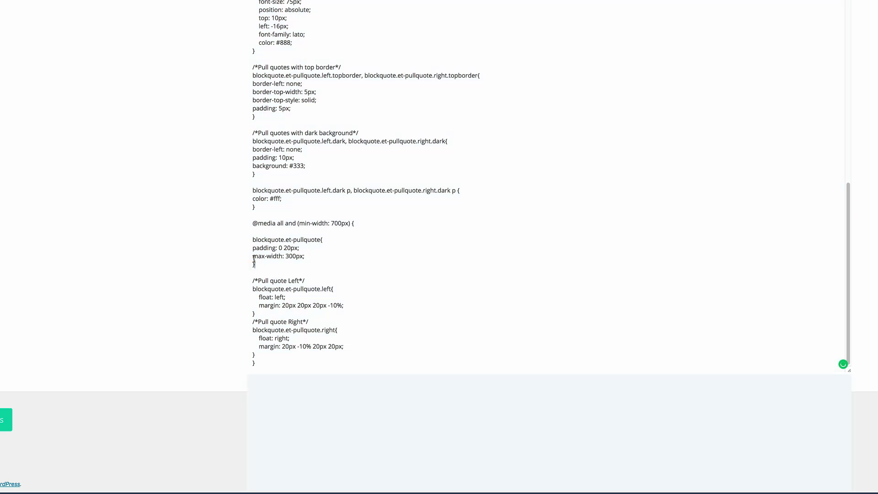
# Delete the max-width: 300px line from the pull quote rule and save the custom CSS.
pyautogui.moveTo(252, 240); pyautogui.dragTo(255, 264)
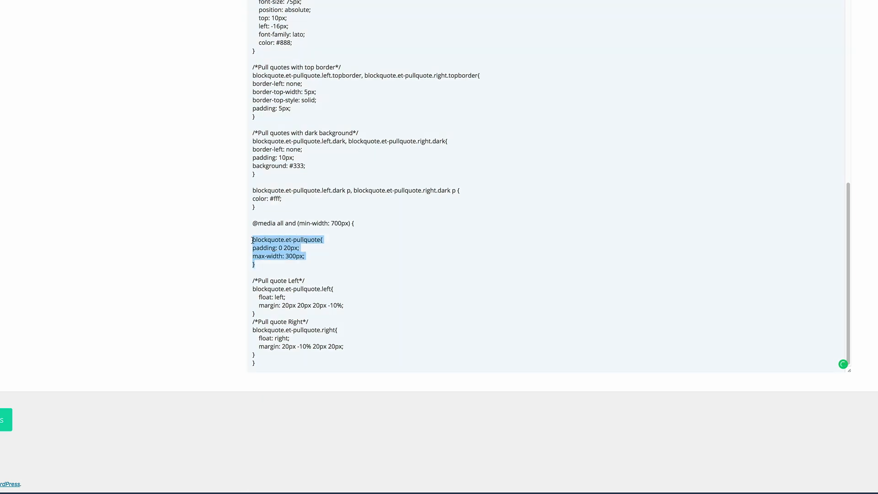
pyautogui.press('Delete')
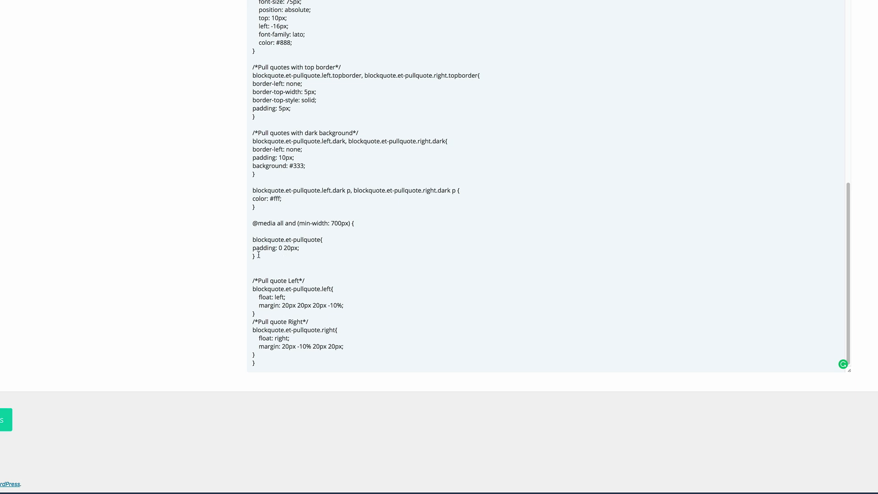
pyautogui.moveTo(29, 402)
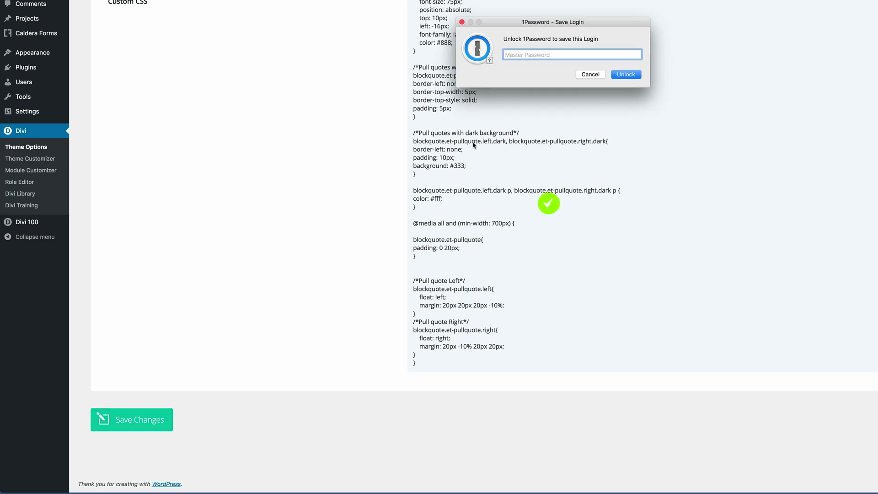
pyautogui.click(263, 9)
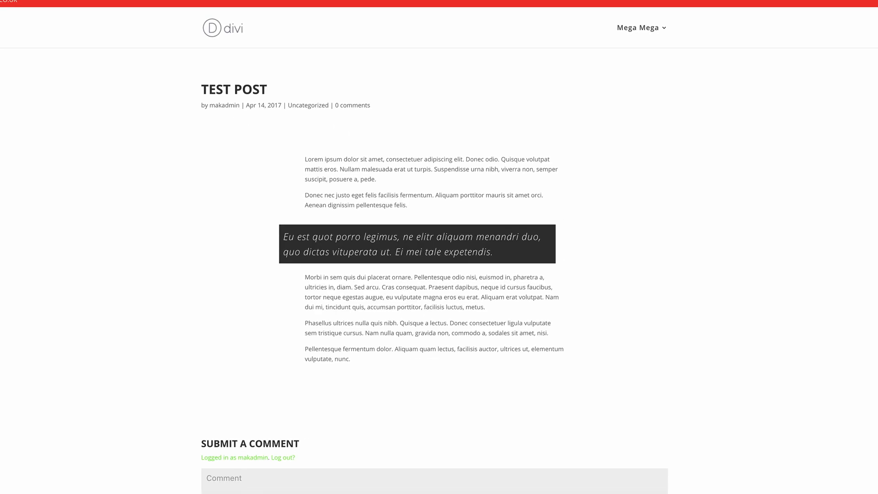
pyautogui.moveTo(597, 251)
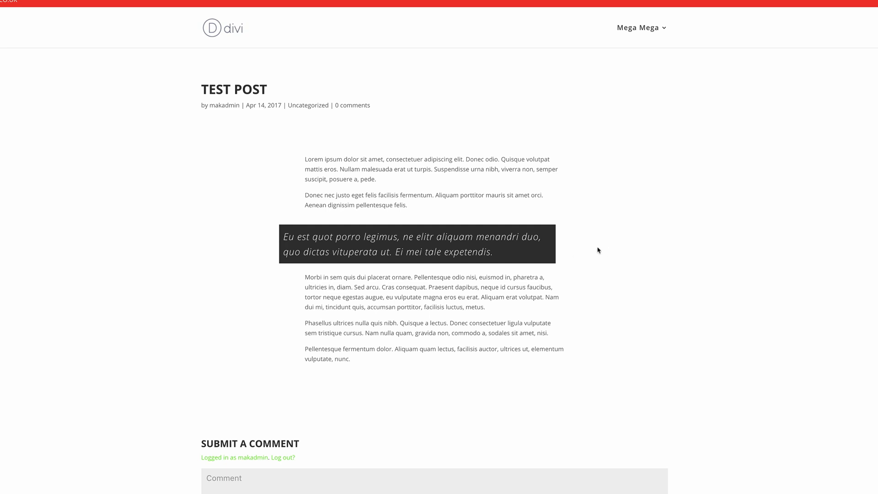
pyautogui.moveTo(578, 248)
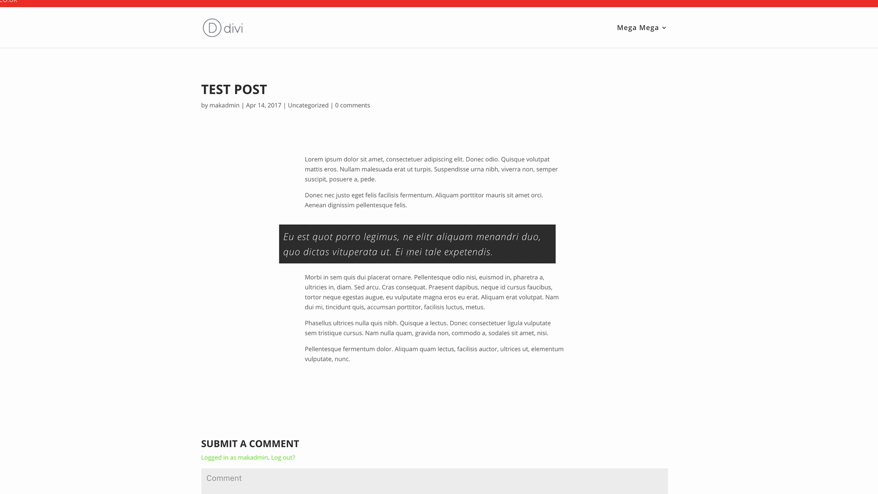
pyautogui.moveTo(578, 243)
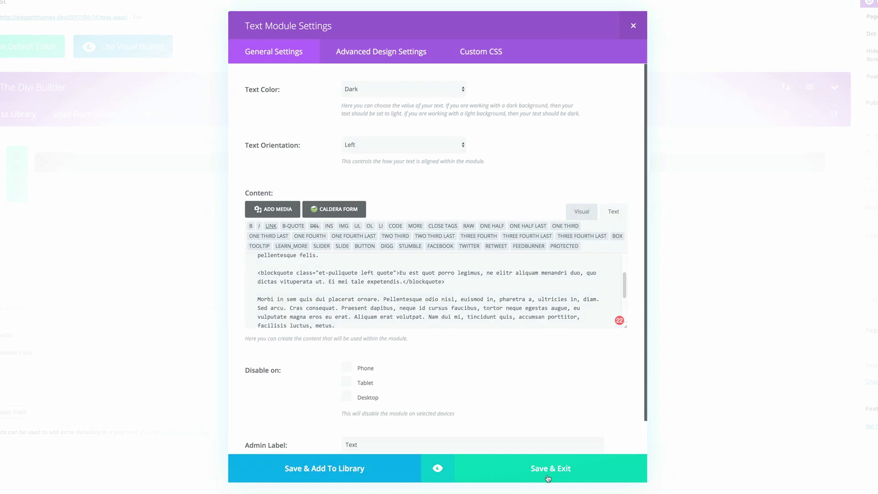
# Save the et-pullquote left quote class, update the post and view it on the site.
pyautogui.click(549, 468)
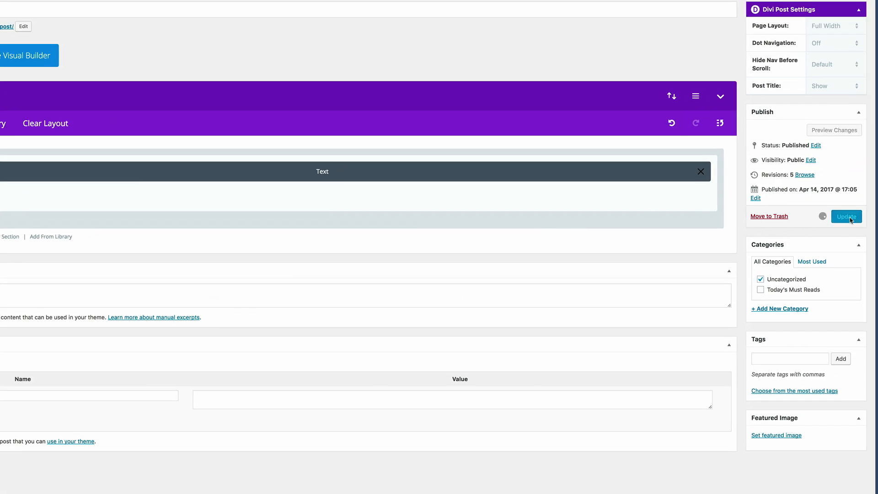
pyautogui.click(846, 216)
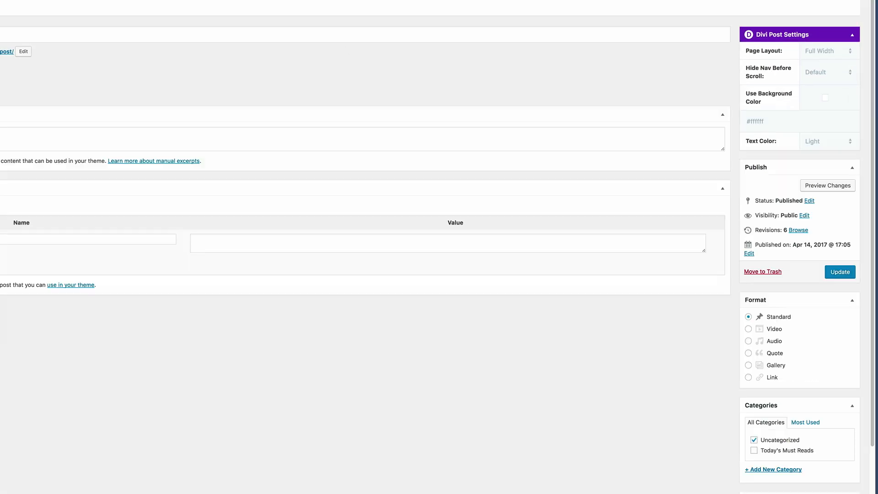
pyautogui.click(275, 9)
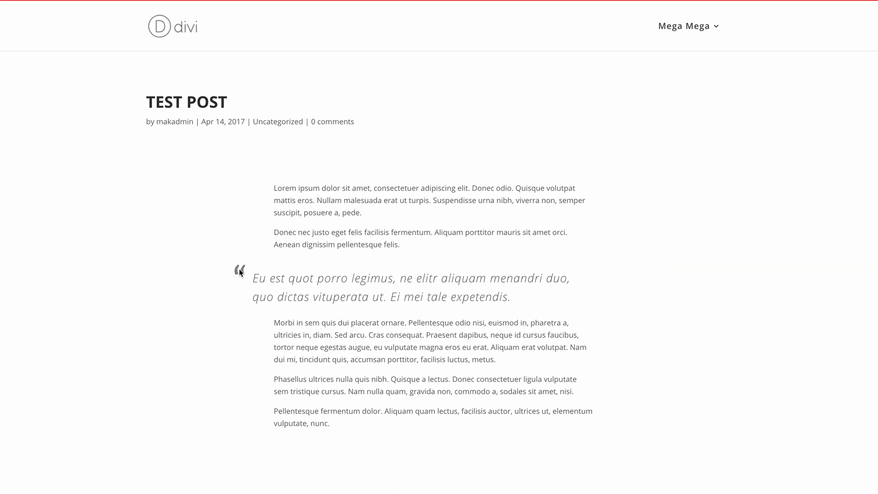
pyautogui.moveTo(622, 291)
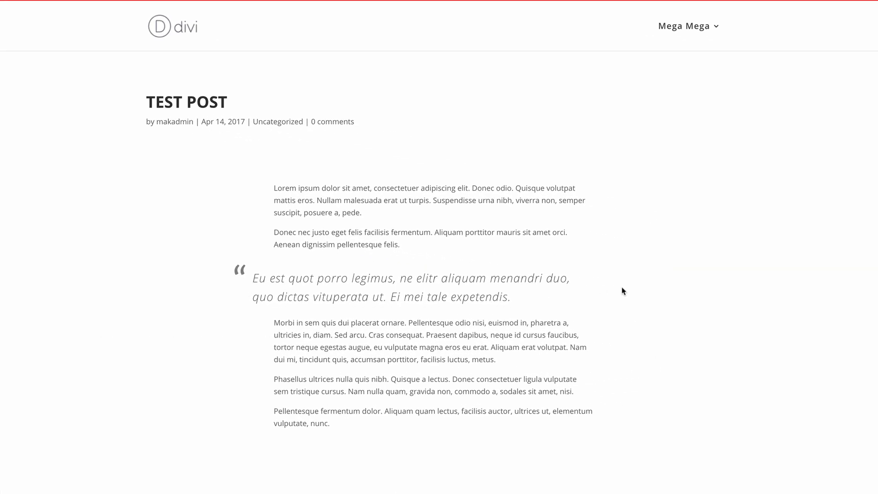